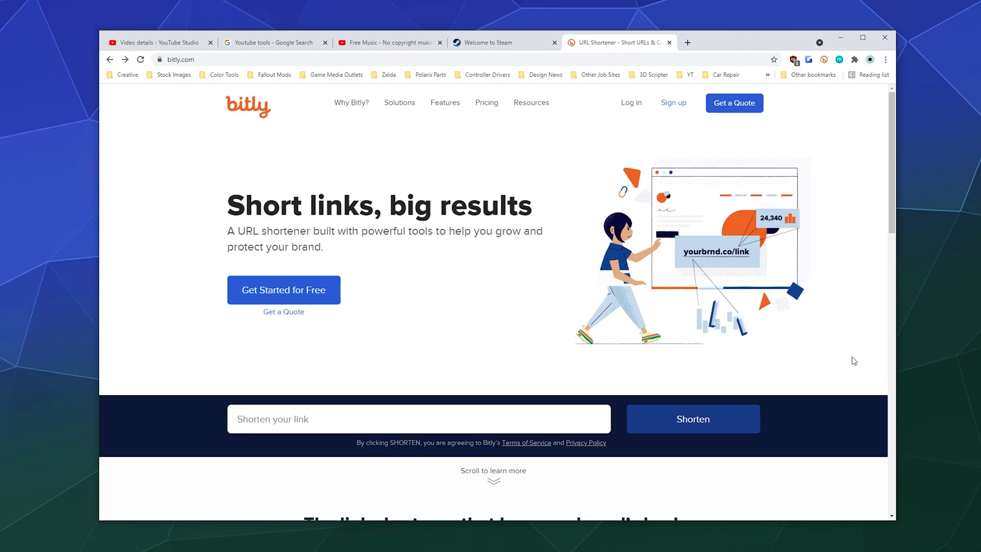
mouse_move(795, 430)
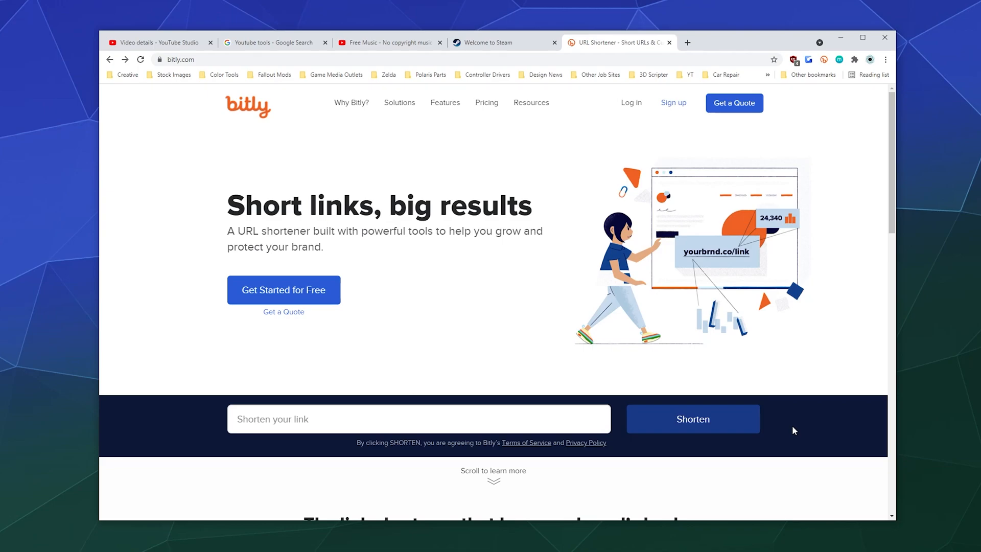
mouse_move(637, 122)
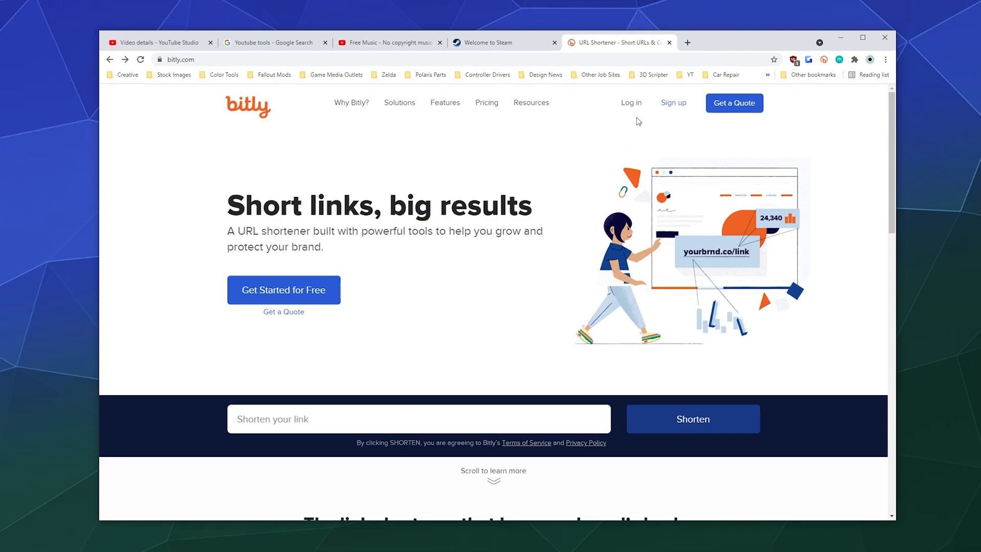
Step: Log in to Bitly with the saved email and password
click(630, 102)
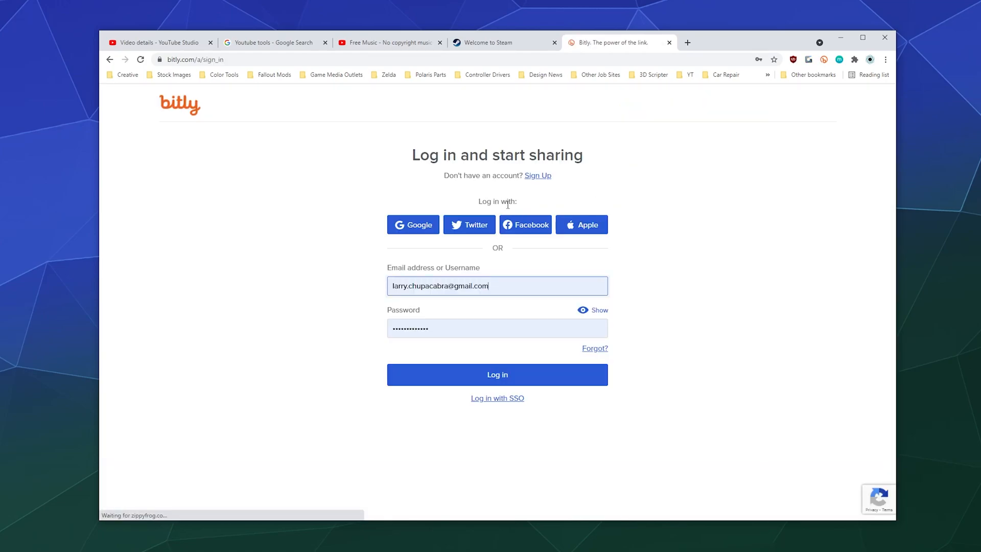
click(496, 375)
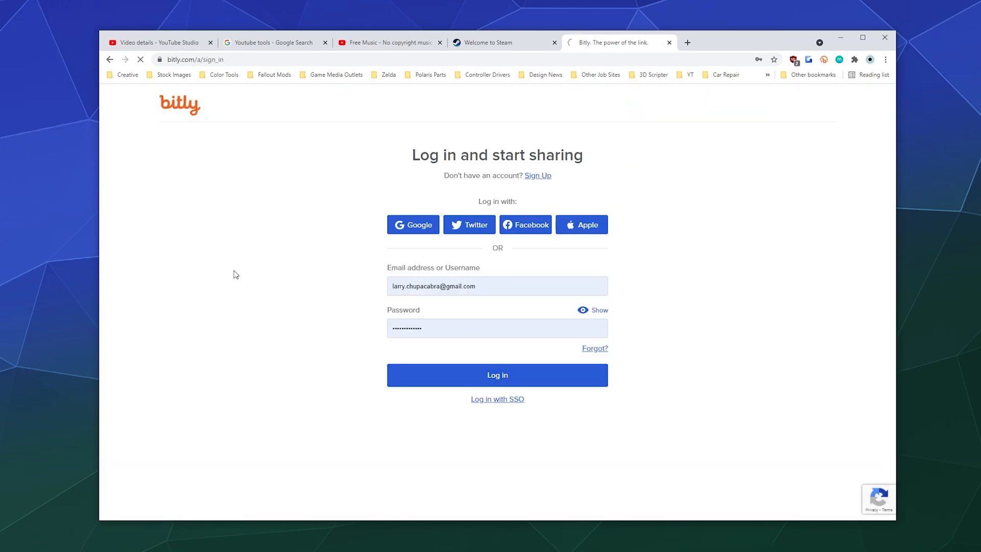
click(497, 375)
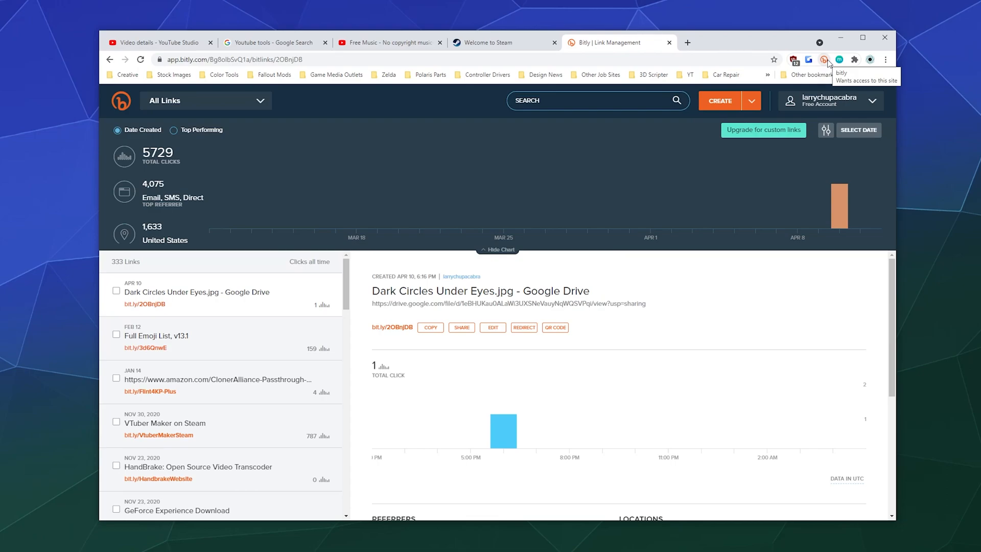
mouse_move(719, 33)
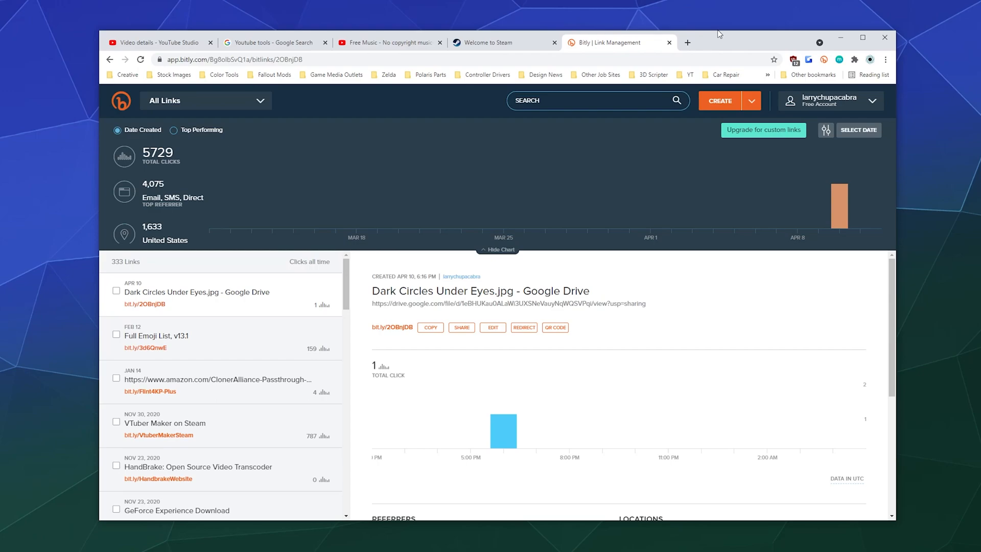
mouse_move(646, 29)
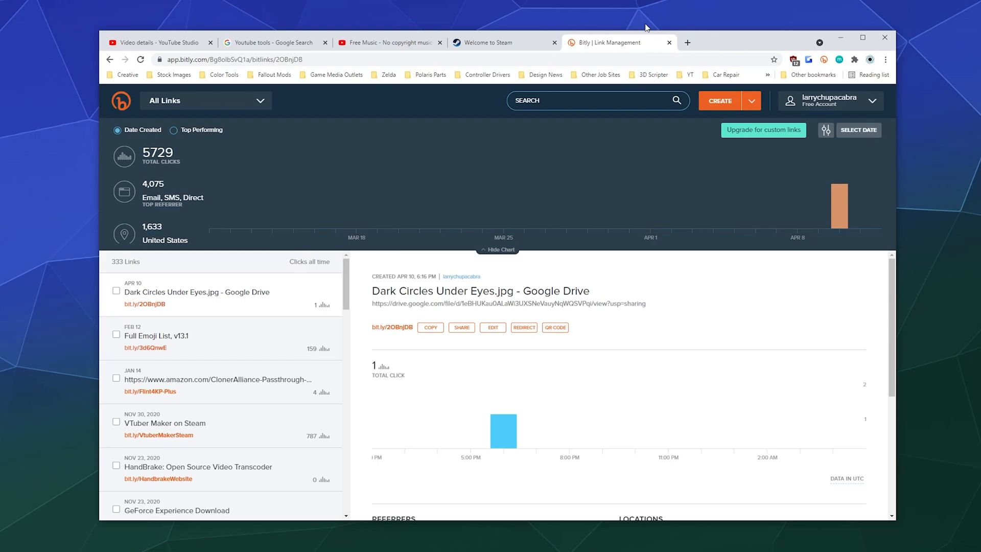
mouse_move(406, 191)
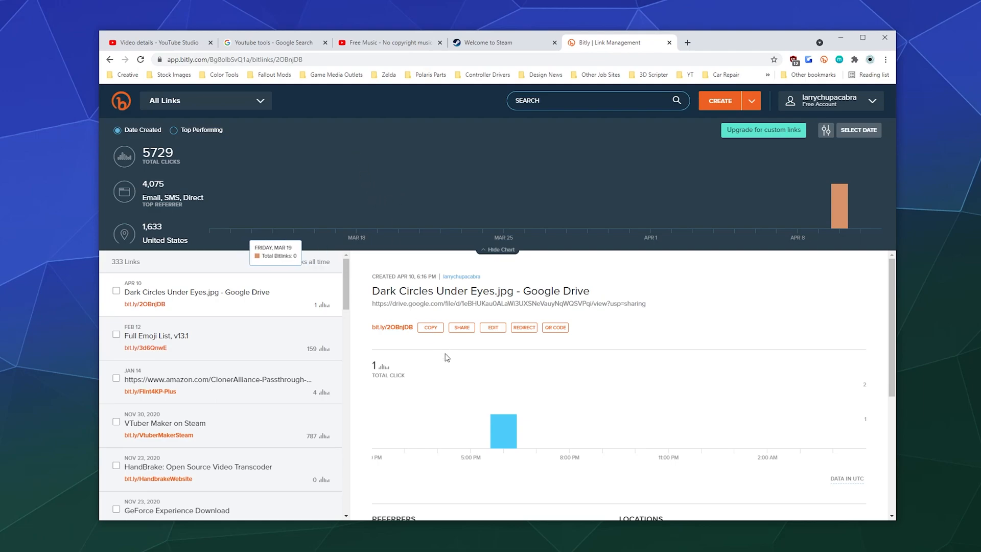
Step: View the Amazon ClonerAlliance capture card link's details and its 4 total clicks
click(217, 379)
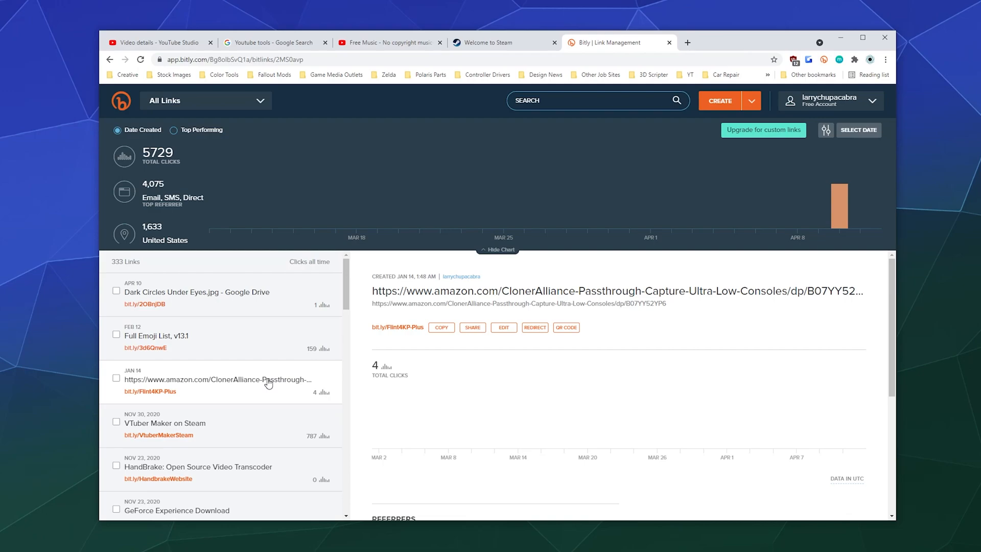
mouse_move(189, 402)
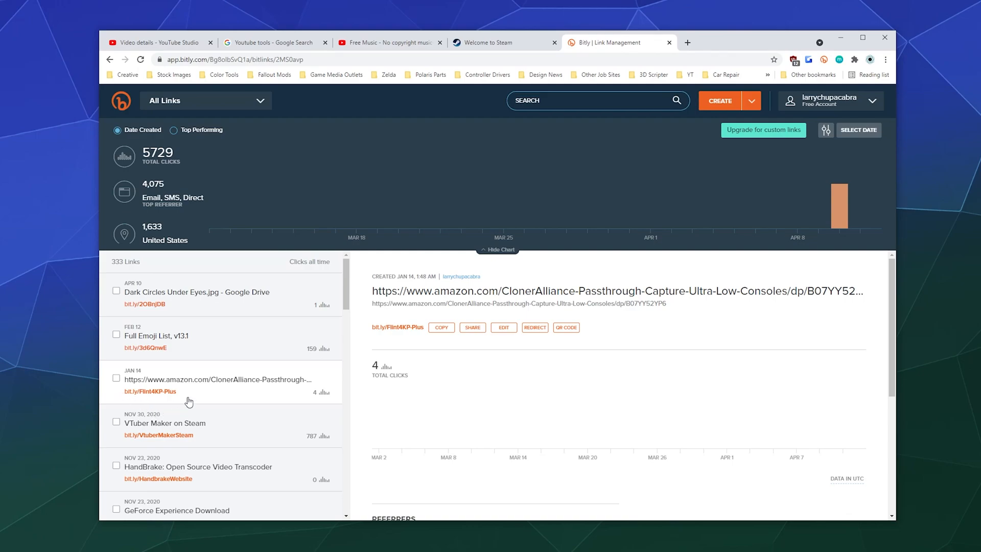
mouse_move(322, 427)
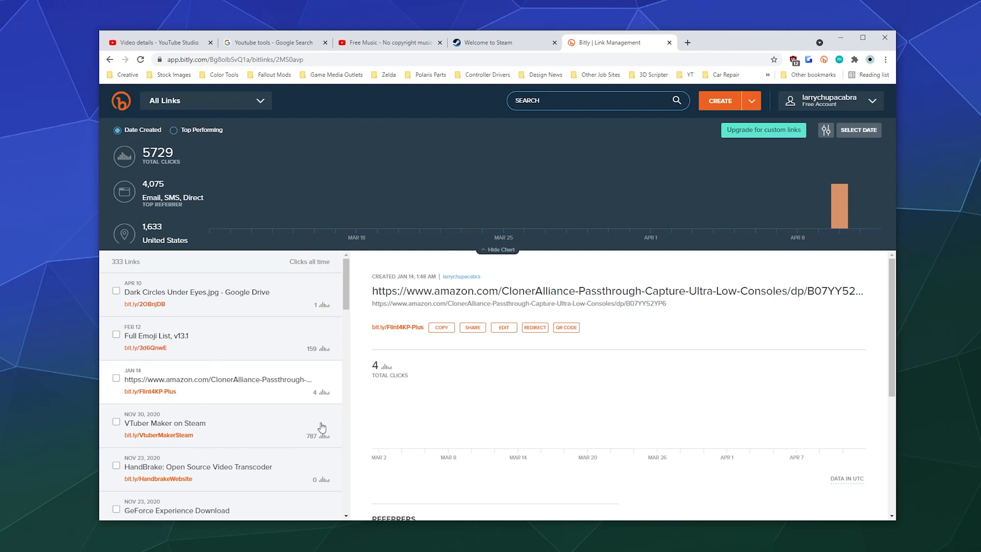
Step: View the VTuber Maker on Steam link's 787 clicks and scroll down the links list
click(164, 423)
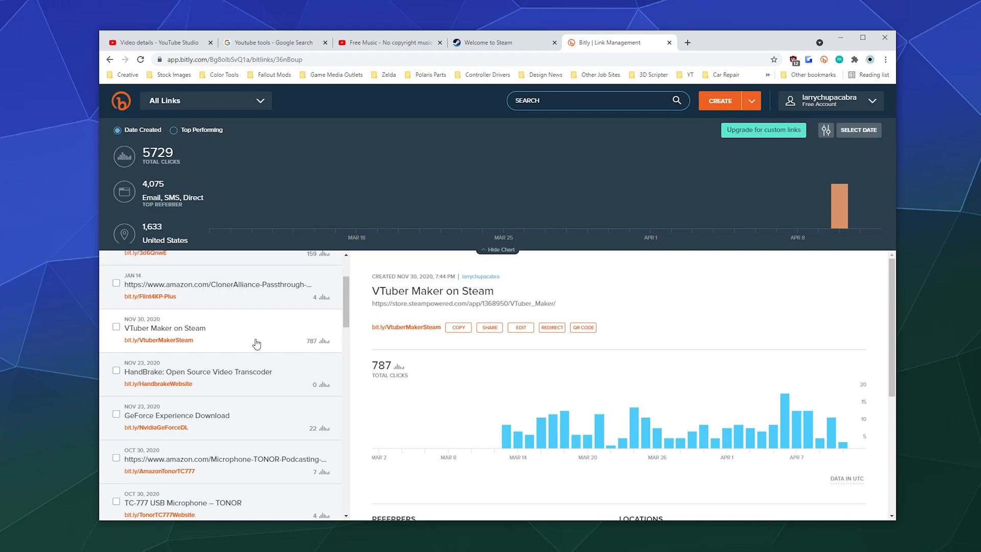
scroll(up, 3)
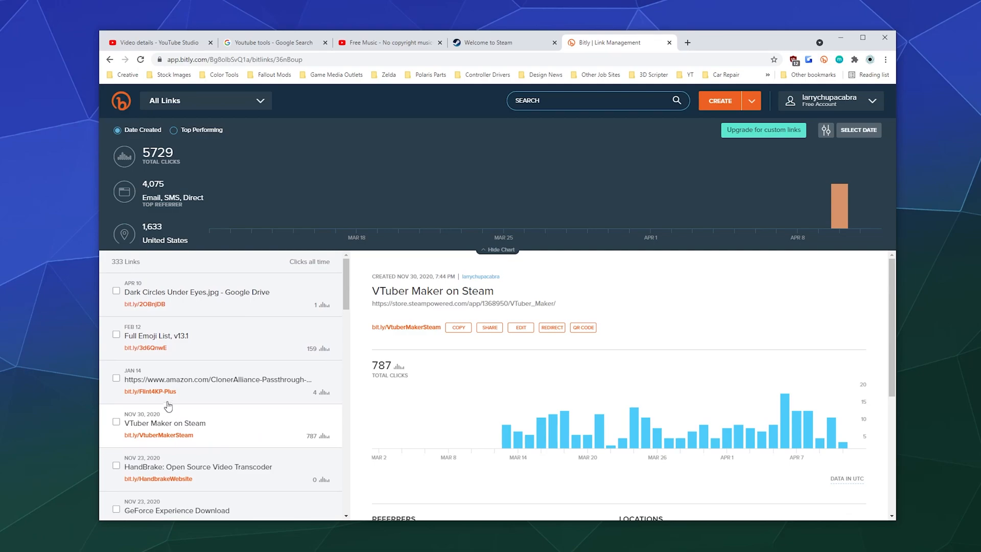
mouse_move(197, 406)
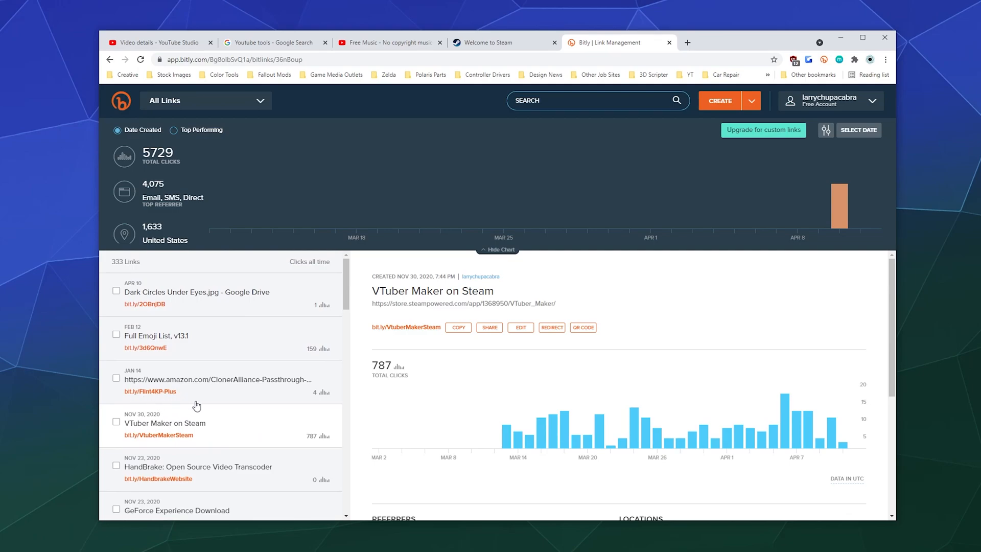
scroll(down, 3)
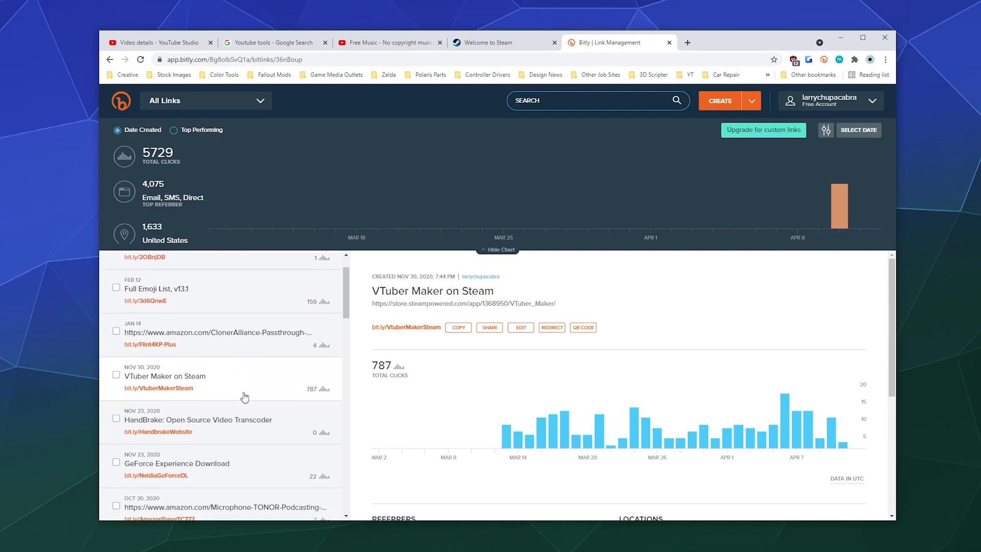
scroll(down, 3)
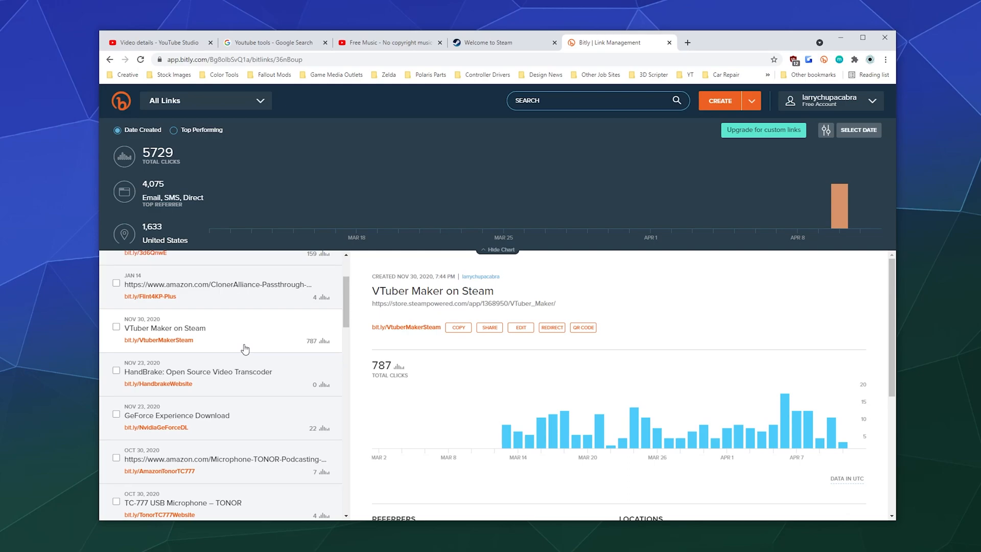
mouse_move(253, 352)
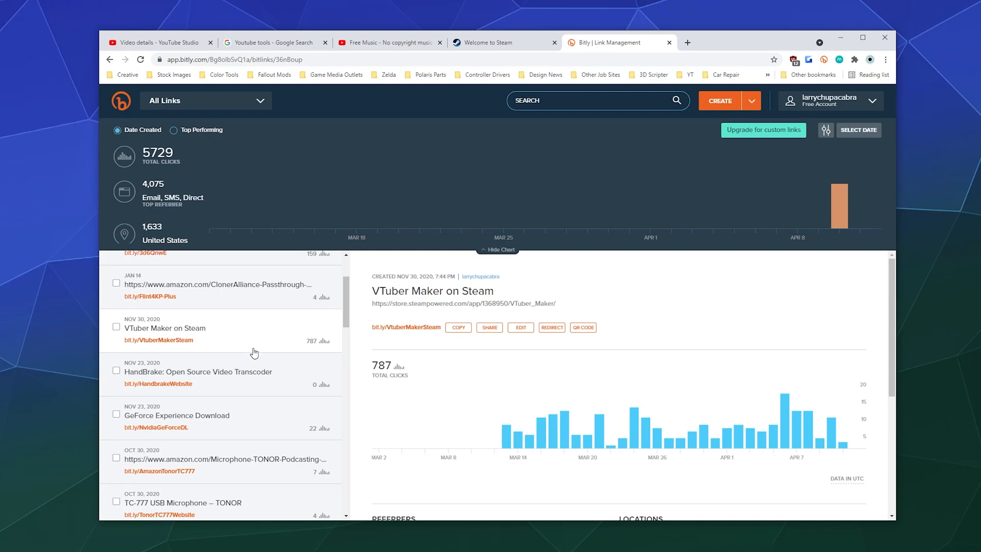
mouse_move(225, 355)
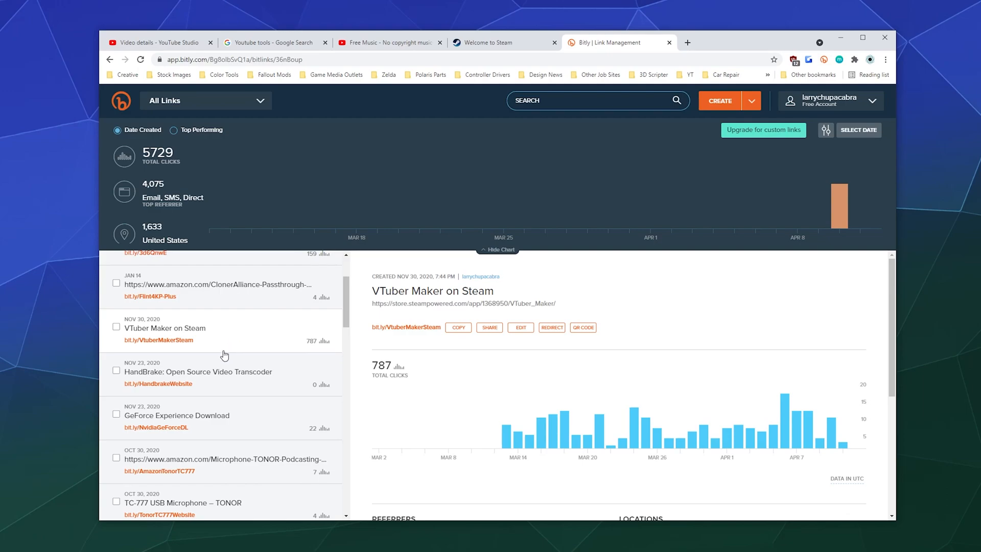
scroll(down, 3)
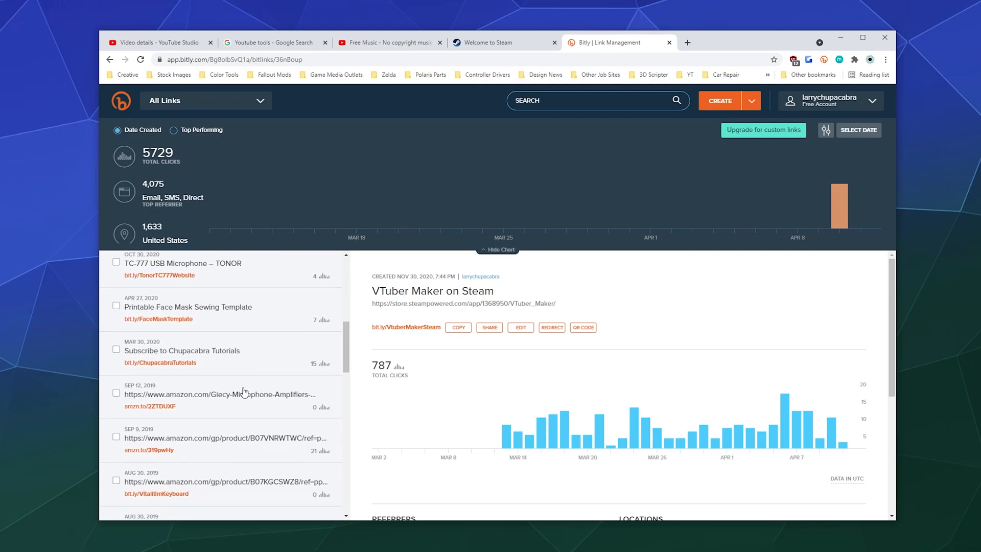
scroll(down, 3)
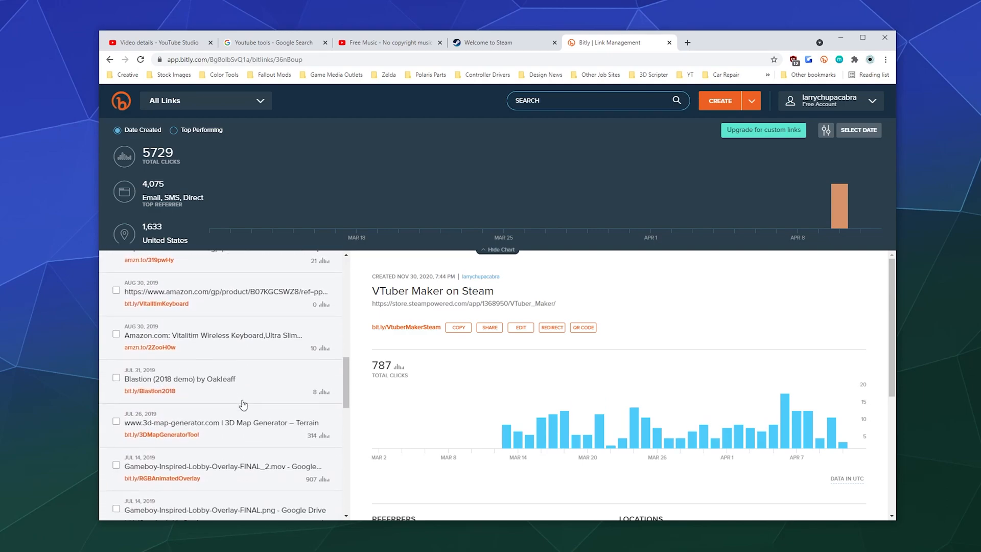
Step: Browse the Full Emoji List, 3D Map Generator and Gameboy lobby overlay link details
click(156, 335)
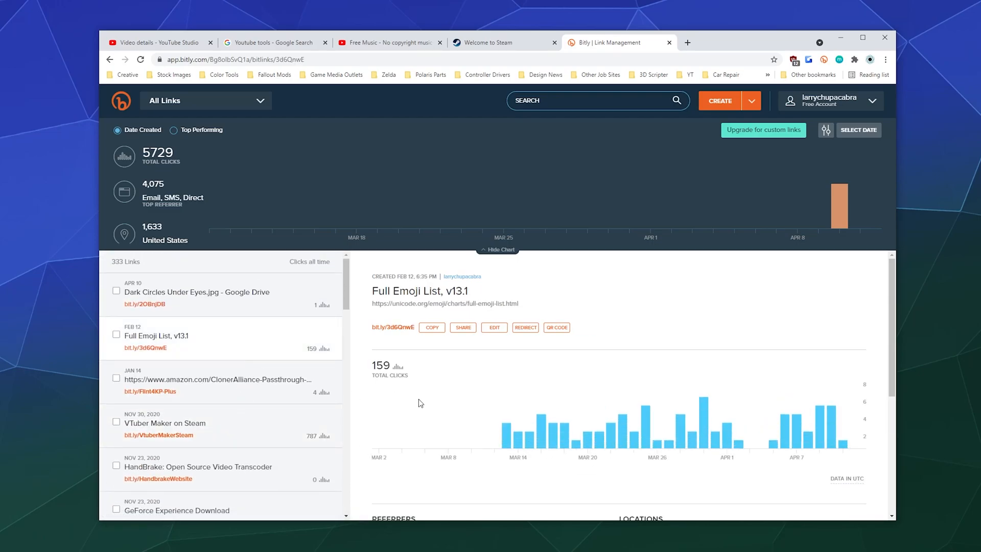
scroll(down, 3)
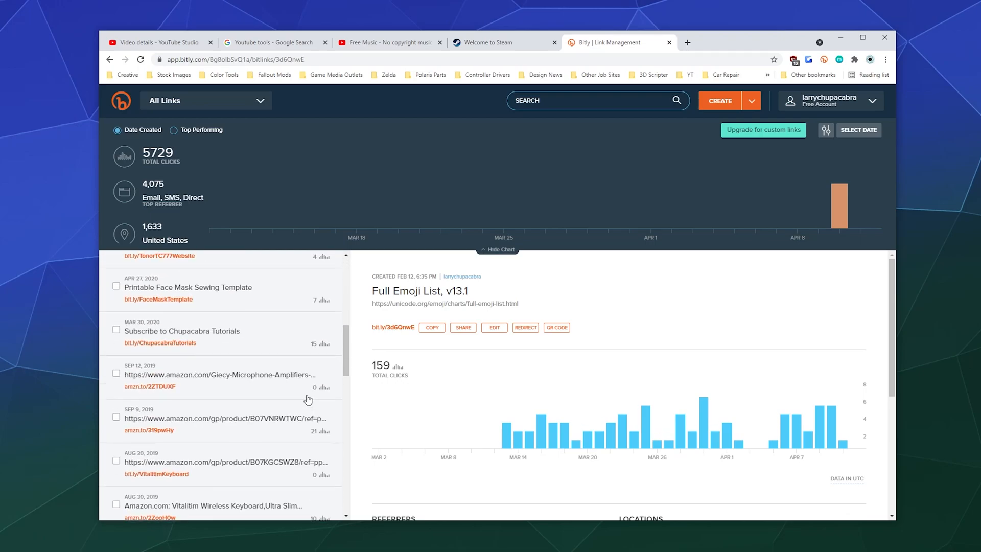
scroll(down, 3)
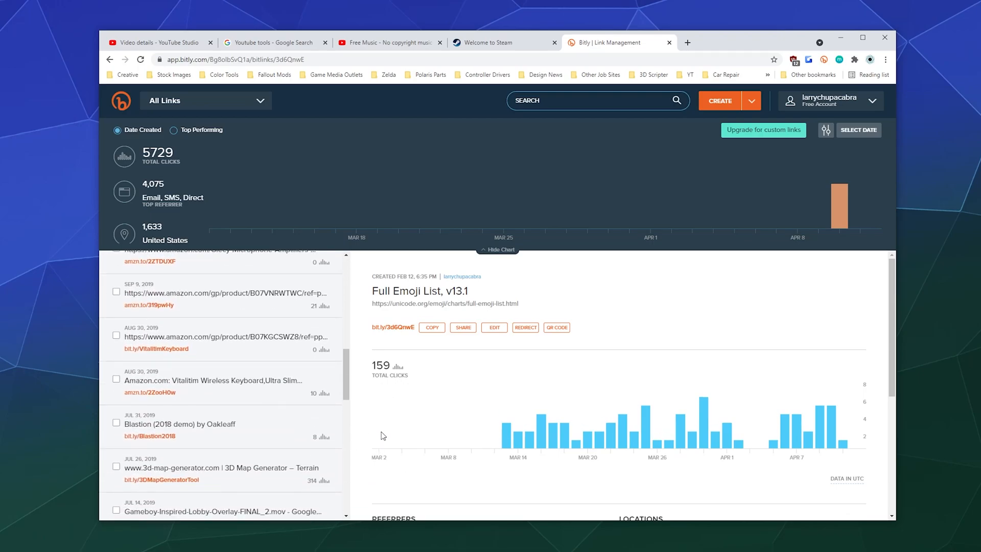
scroll(down, 3)
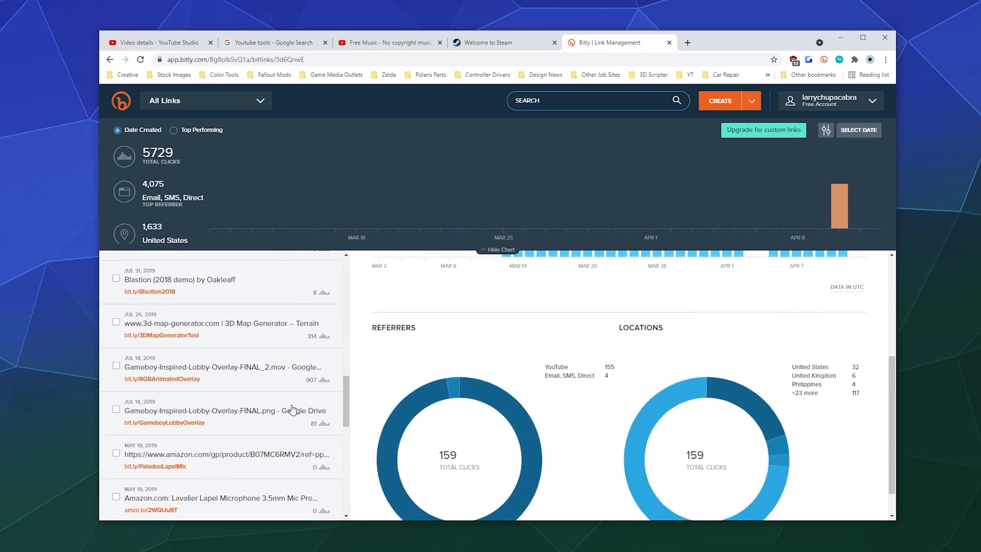
mouse_move(264, 346)
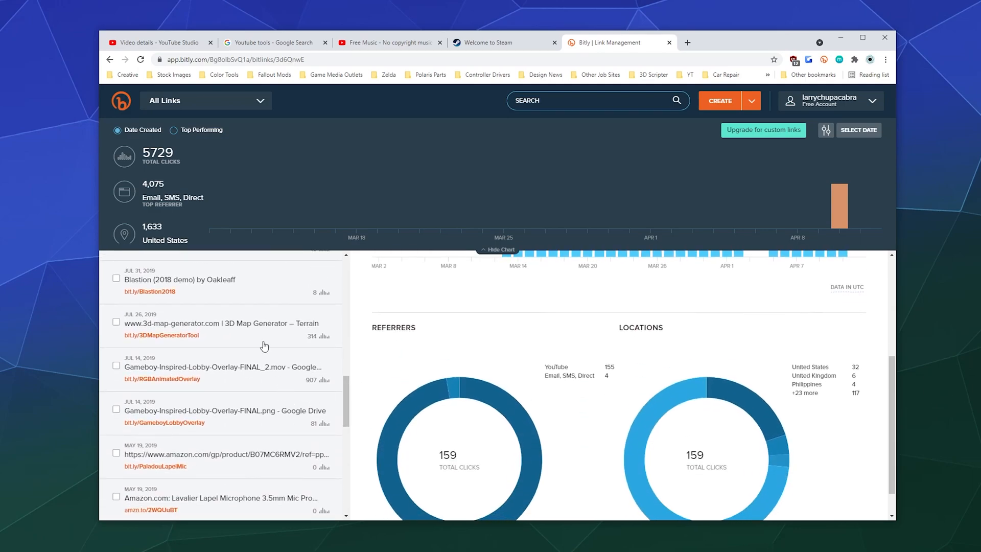
click(219, 324)
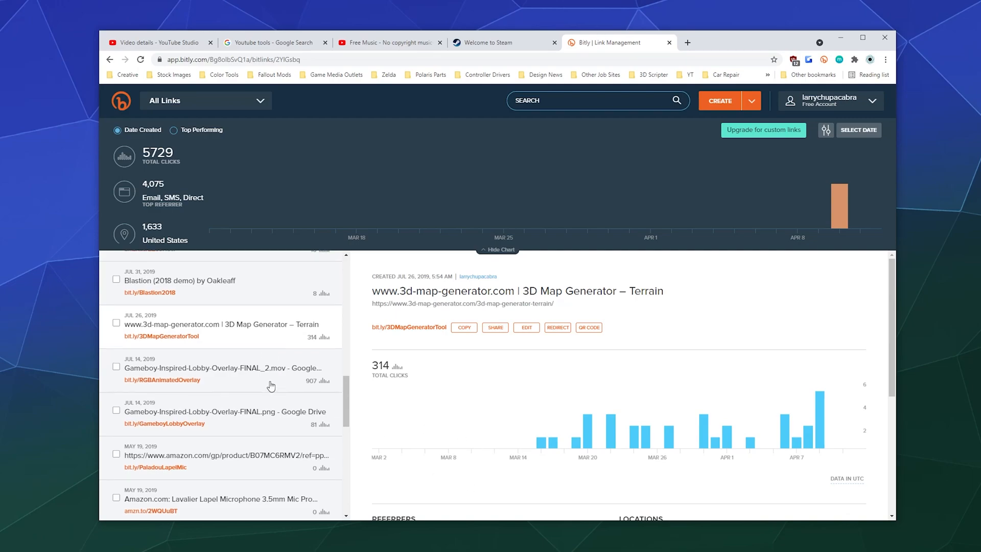
click(219, 373)
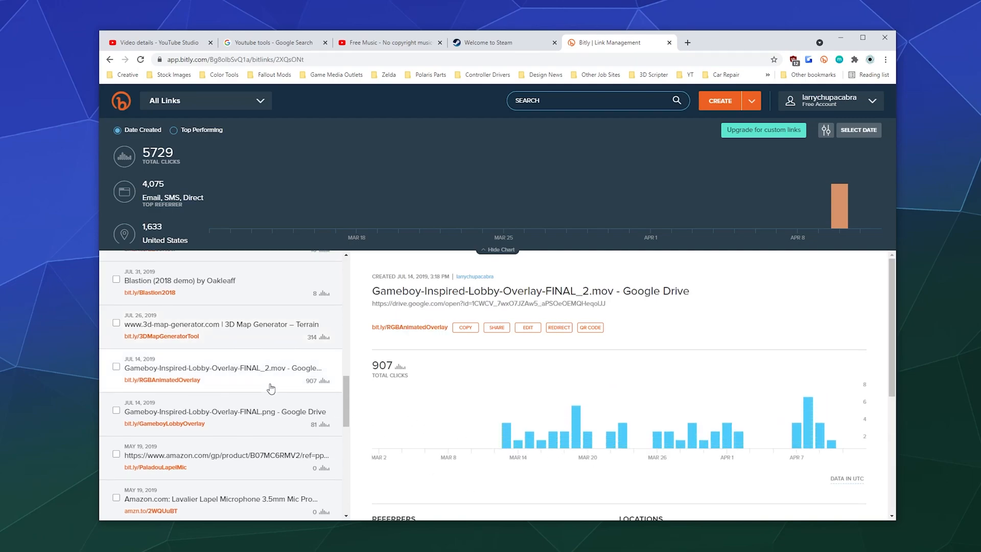
mouse_move(452, 411)
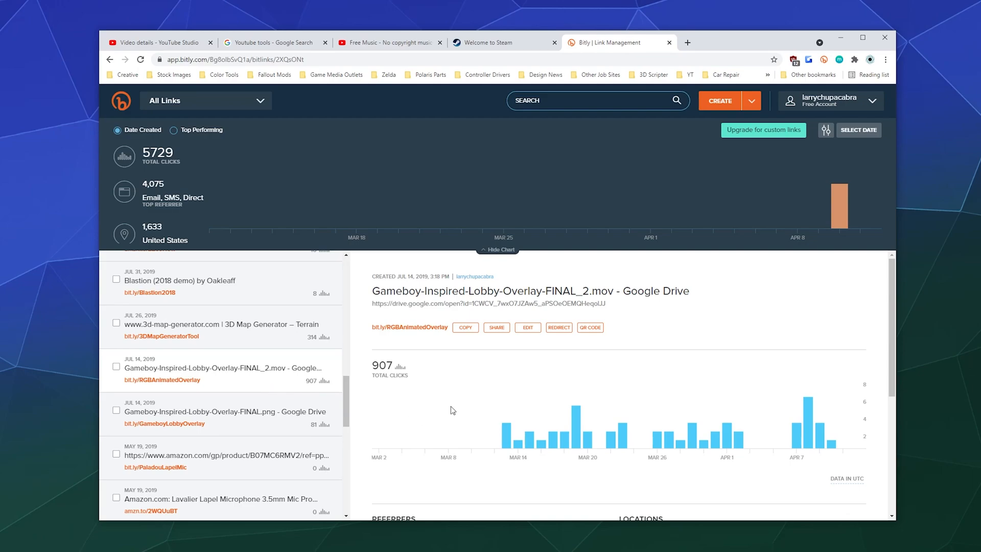
mouse_move(443, 409)
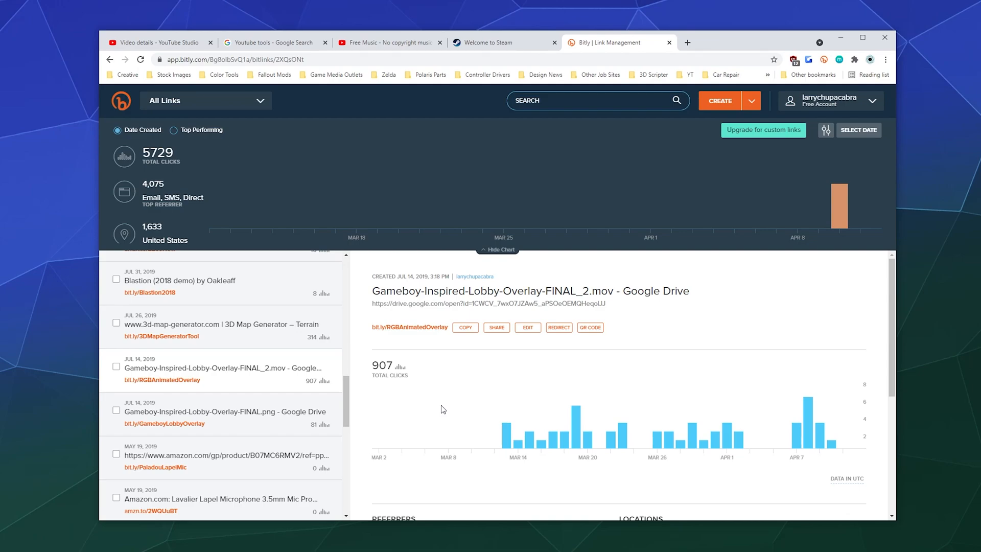
mouse_move(423, 412)
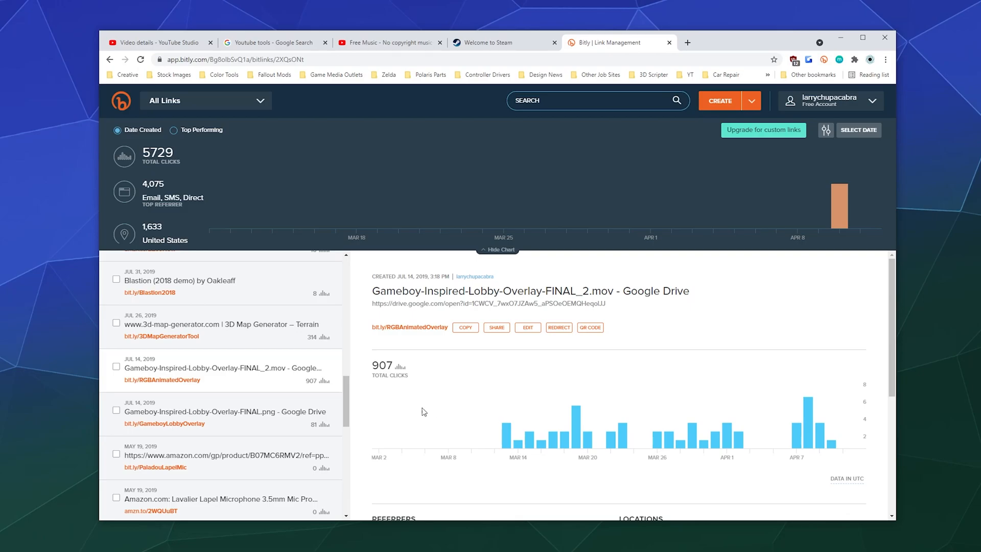
Step: Bring up the DS4Windows by Jays2Kings link details with its 78,860 total clicks
scroll(down, 3)
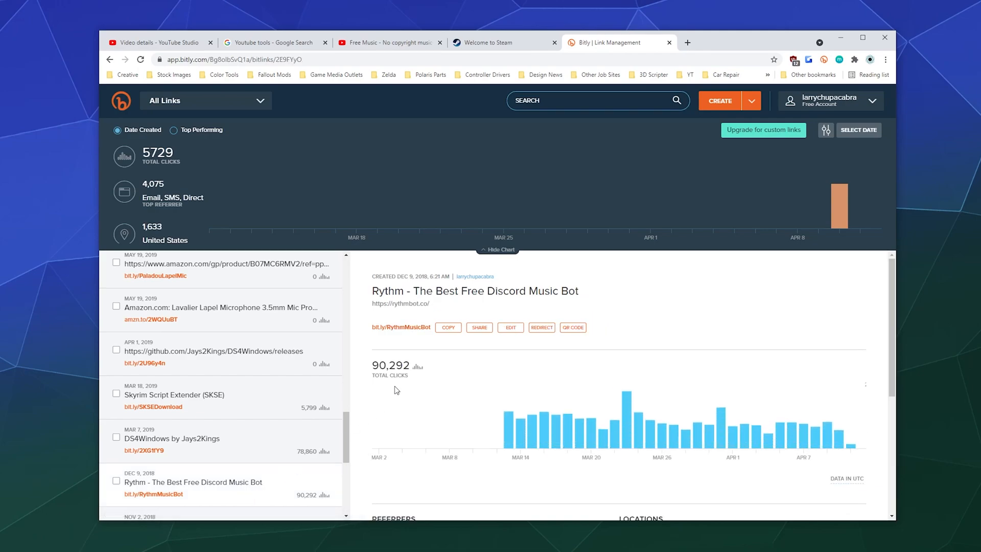
mouse_move(655, 427)
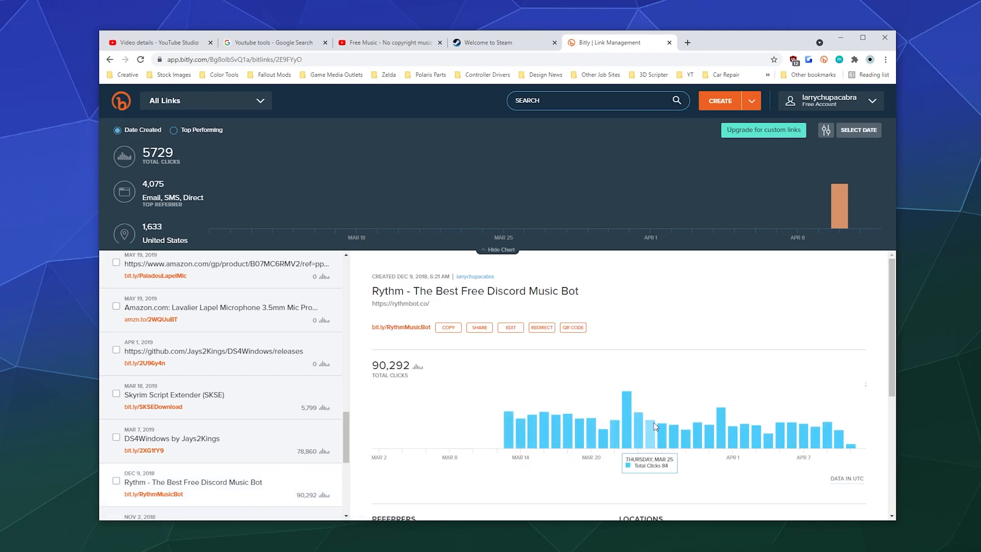
click(171, 439)
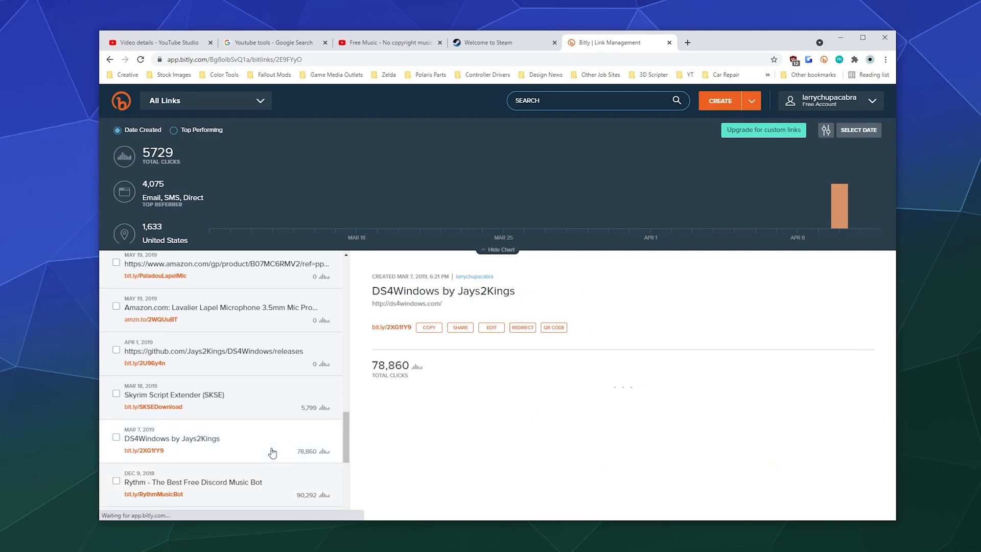
click(171, 439)
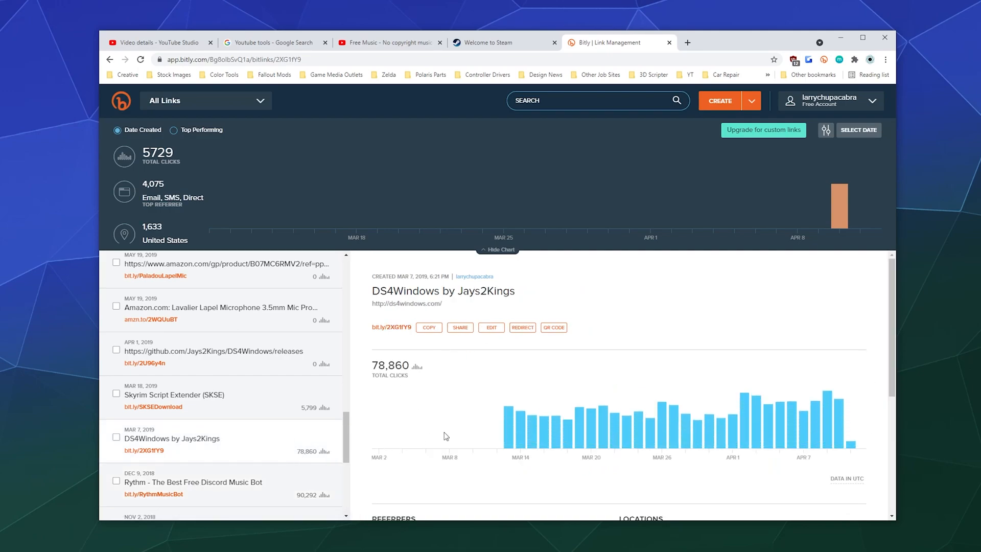
mouse_move(845, 430)
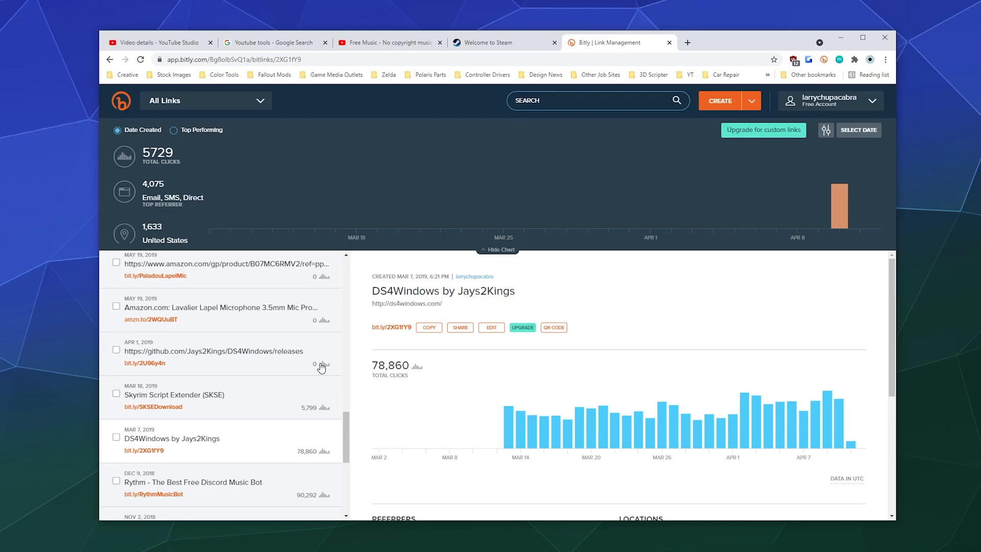
Step: Select the Steam store's web address in Chrome and return to the Bitly link manager
click(504, 43)
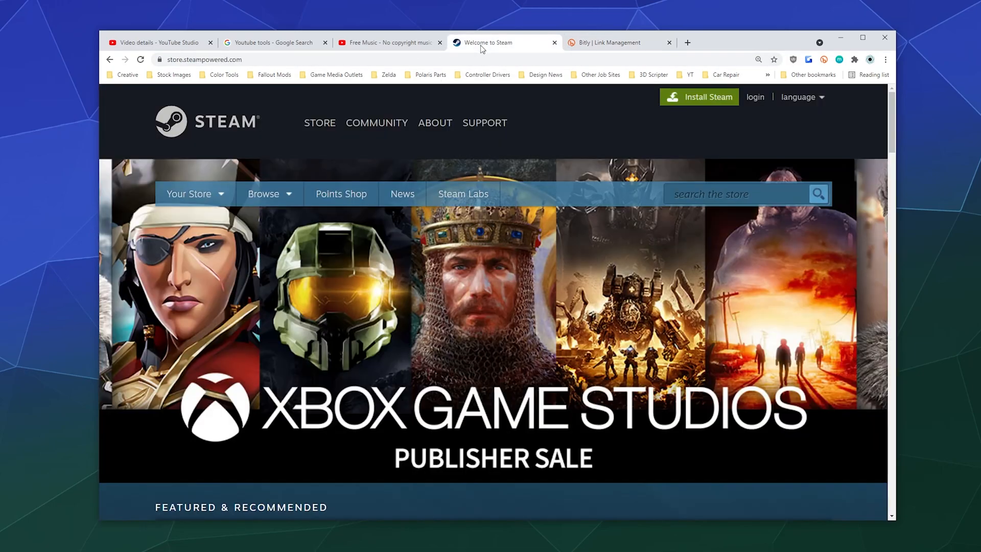
click(160, 43)
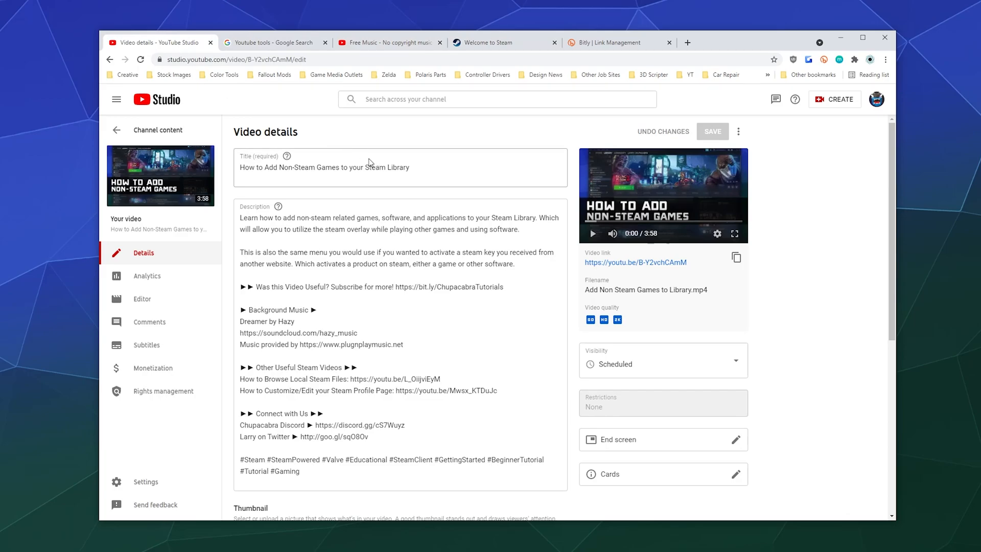
mouse_move(517, 241)
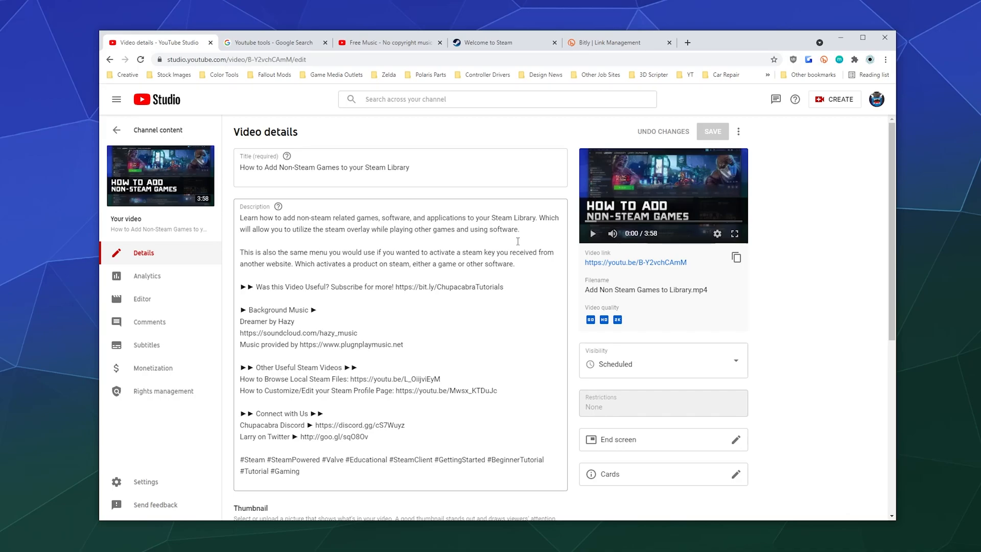
mouse_move(466, 78)
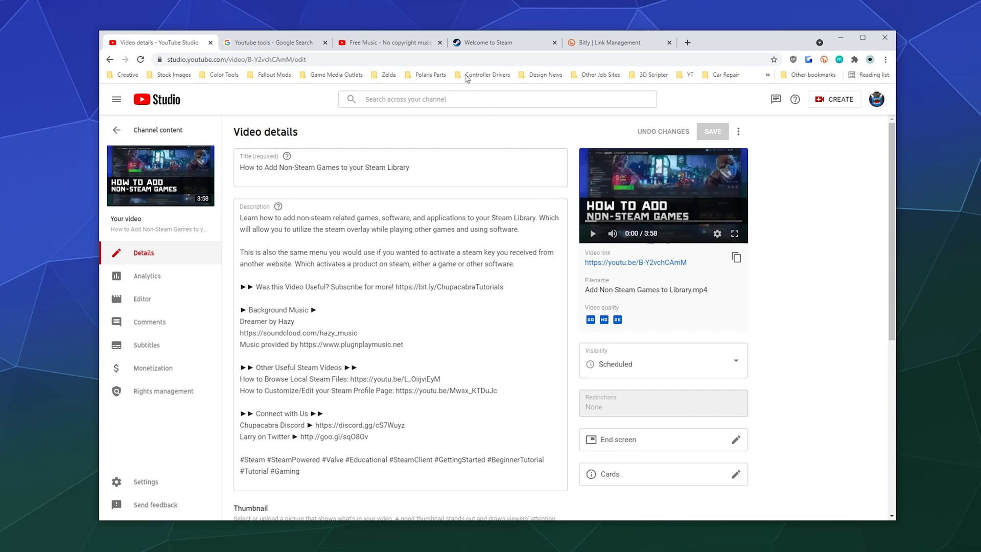
click(488, 43)
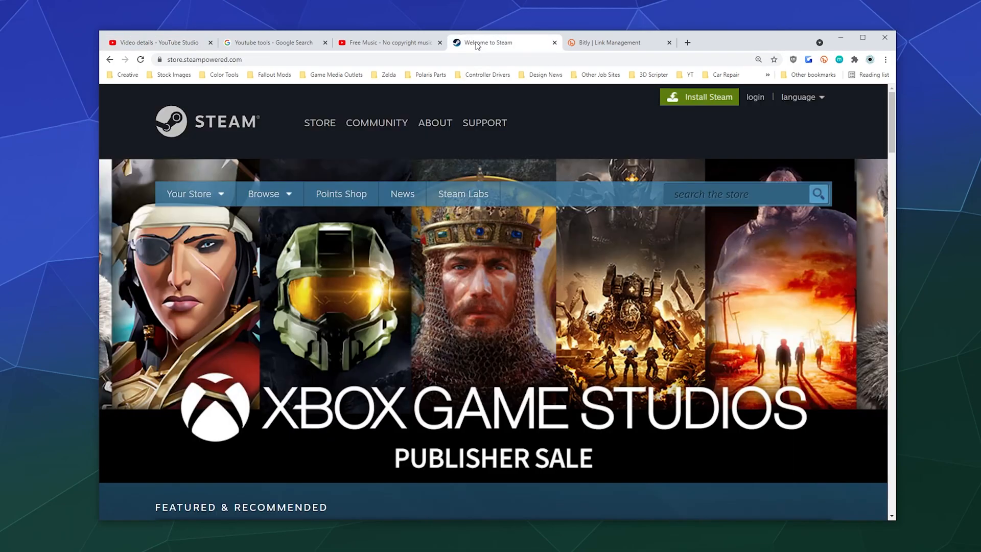
click(204, 59)
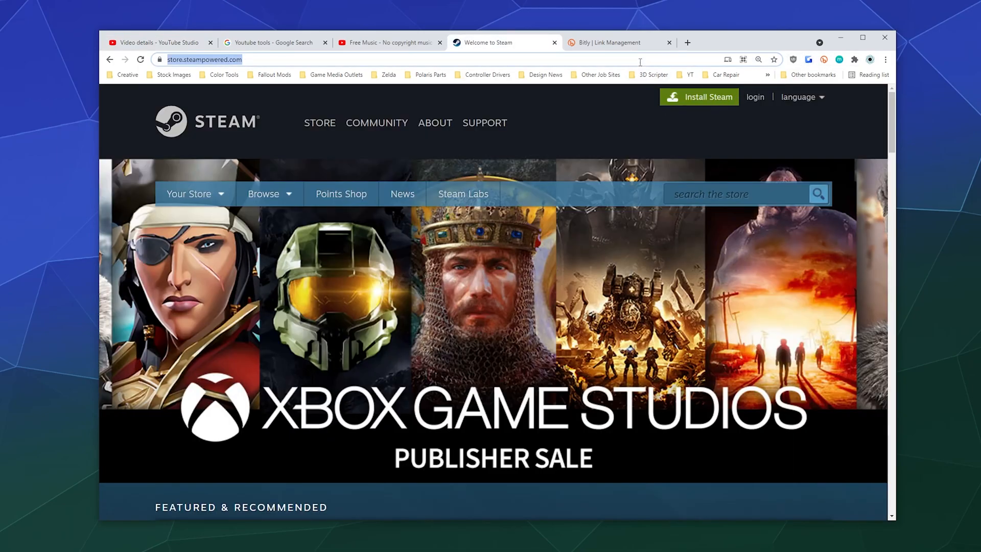
click(617, 43)
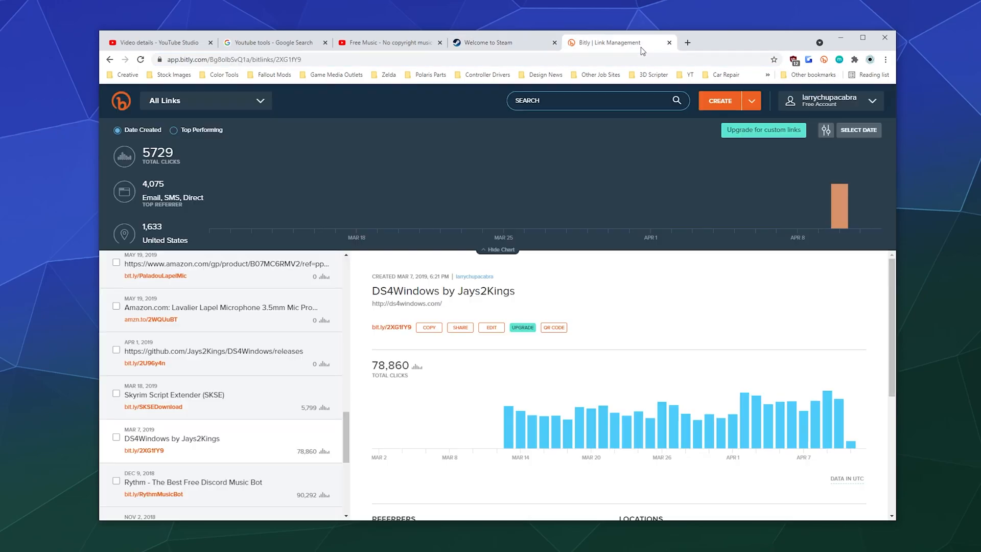
Step: Shorten the Steam store page and try the back-half SteamWebsite, declining to overwrite the existing link
click(720, 101)
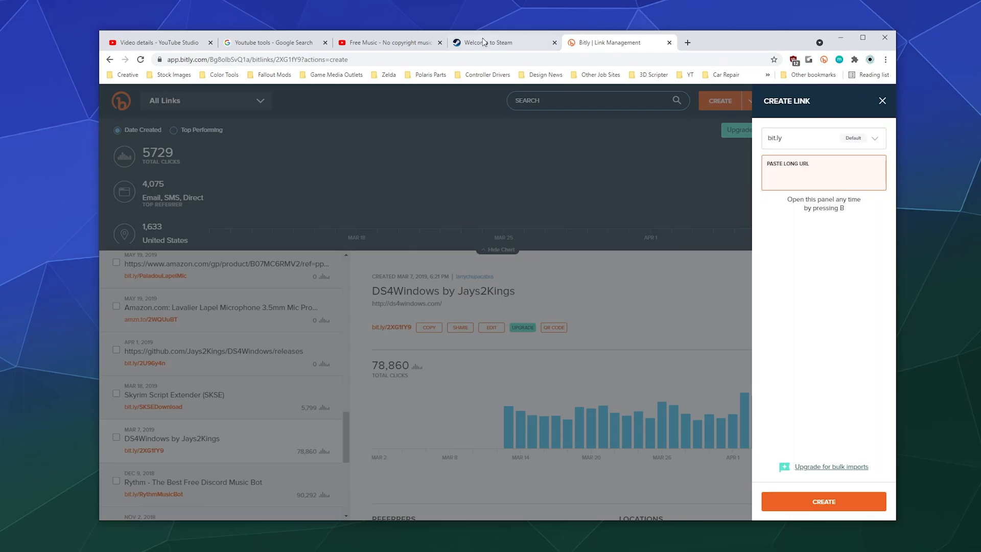
click(488, 41)
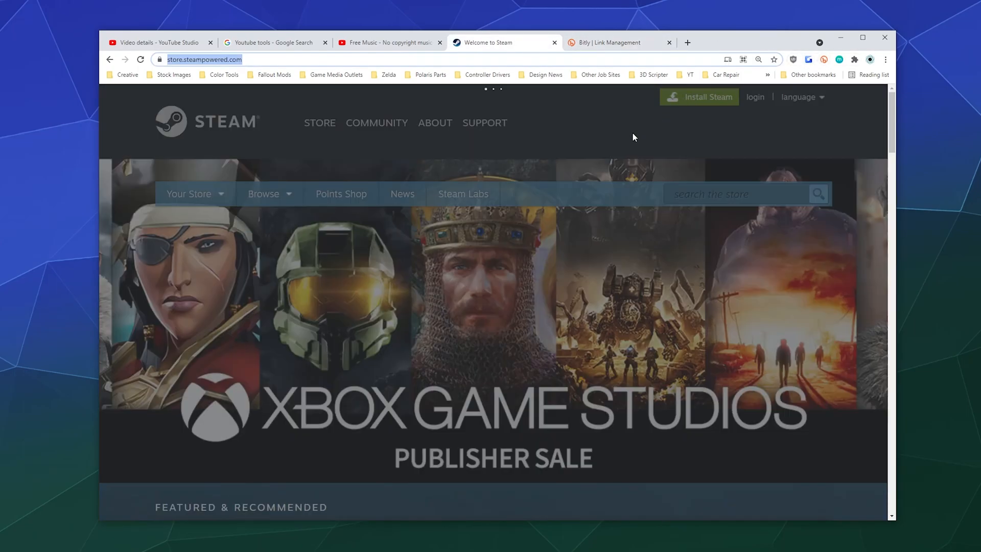
click(869, 60)
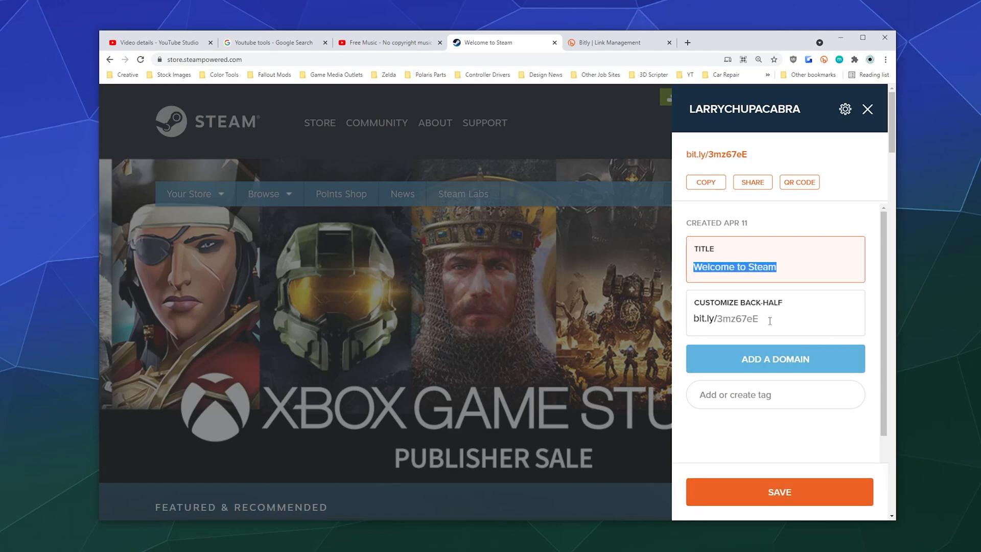
double_click(738, 319)
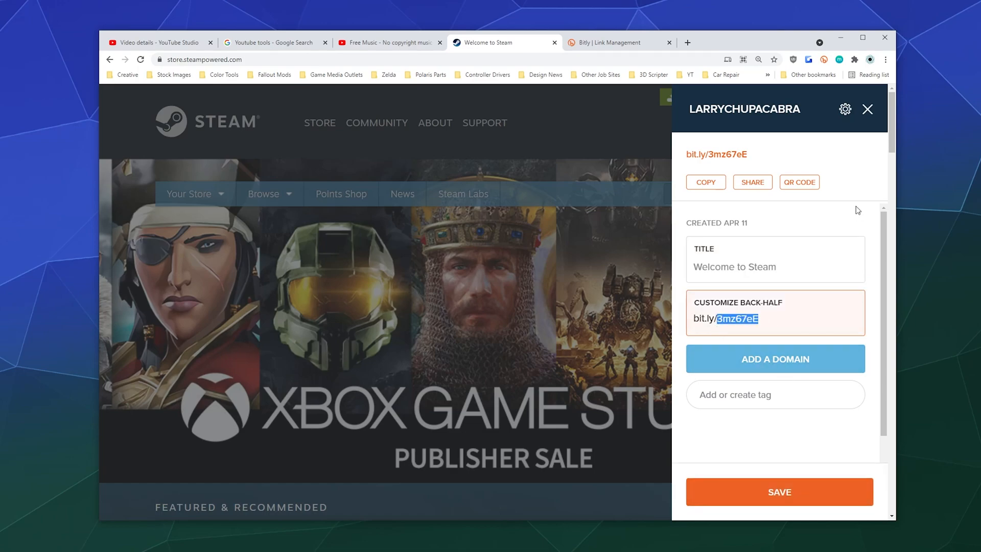
text(Steam)
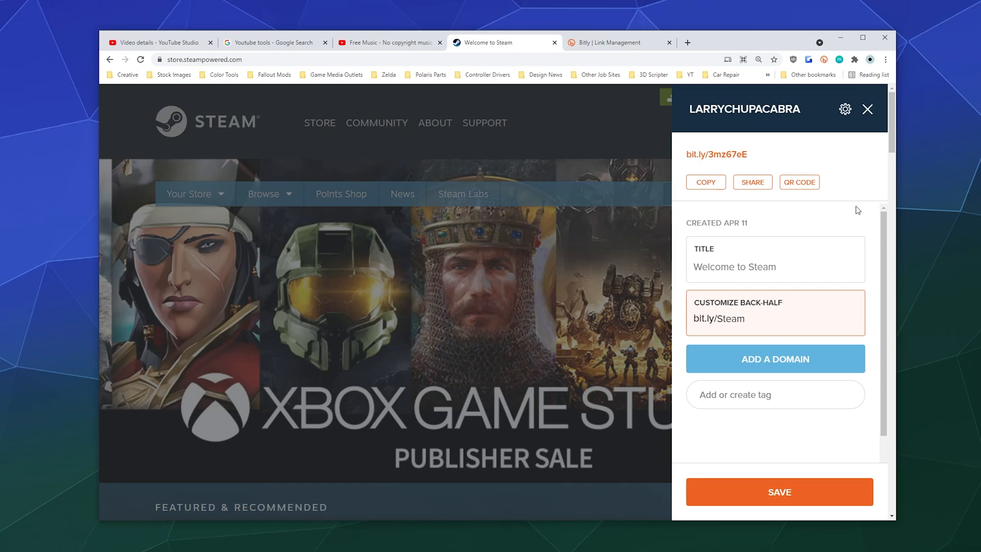
text(We)
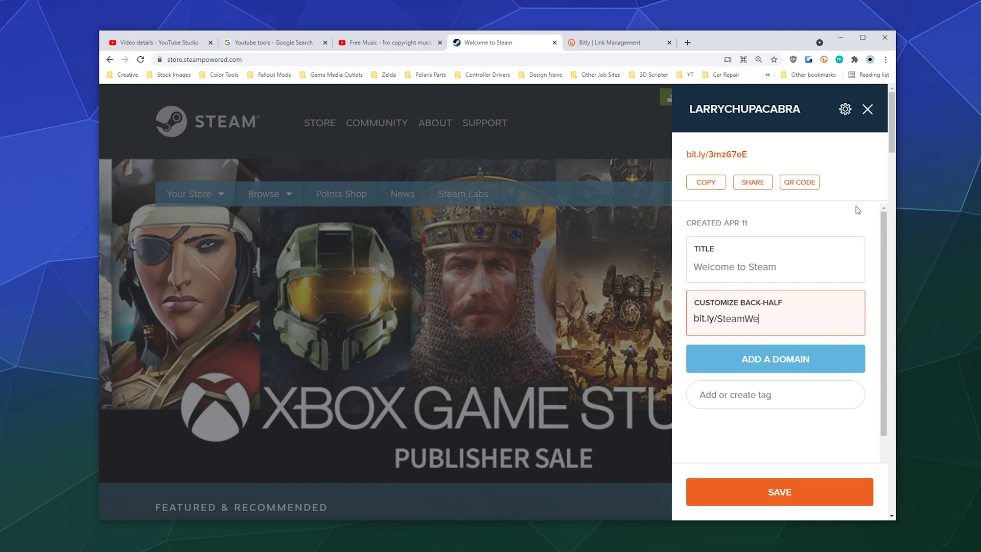
click(779, 491)
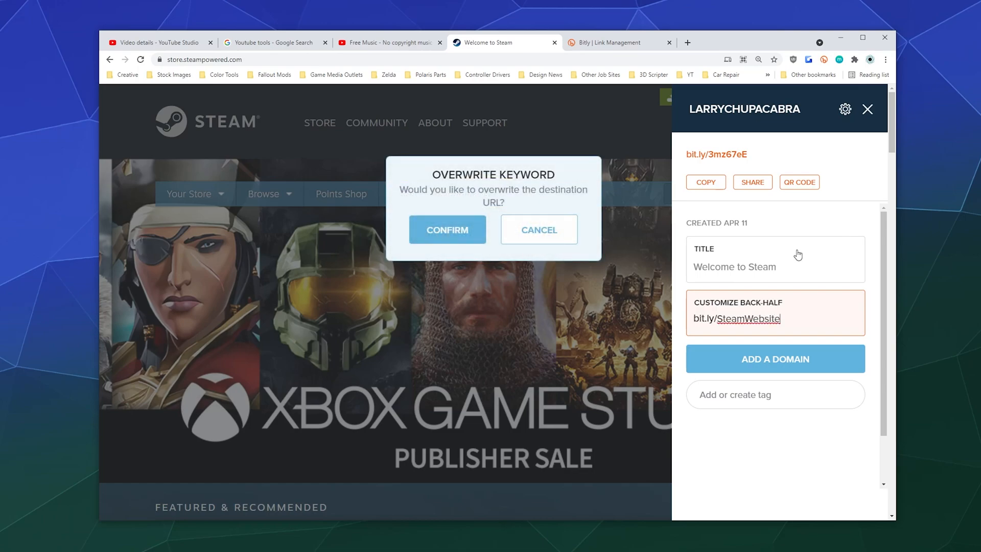
click(447, 230)
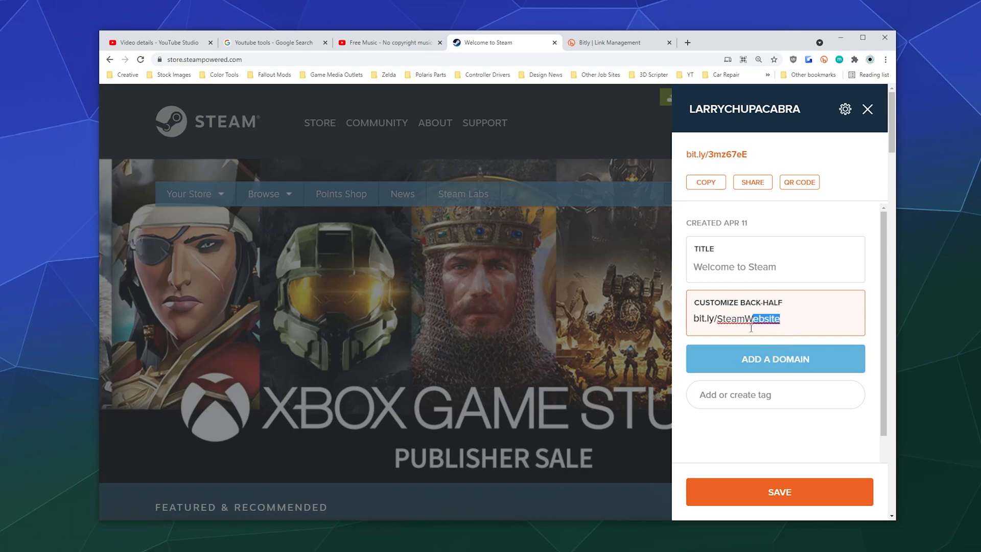
Step: Save the short link with the custom back-half SteamClientSite instead
text(Down)
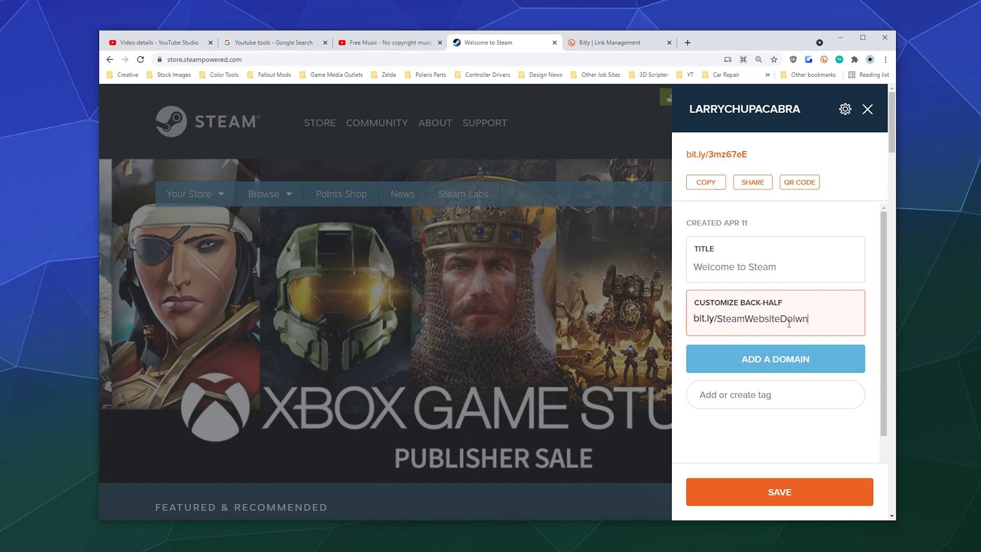
key(Backspace)
text(ClientS)
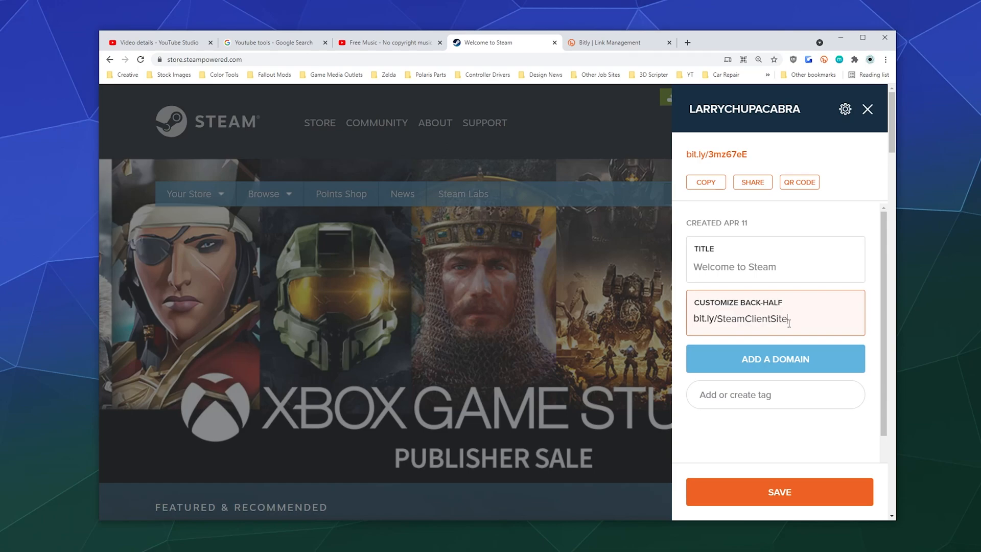
click(779, 491)
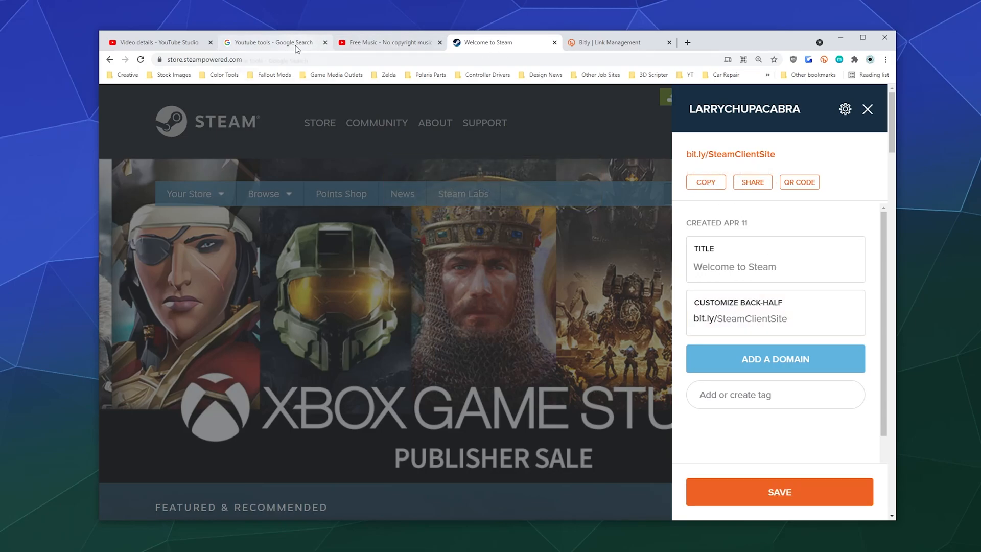
click(156, 42)
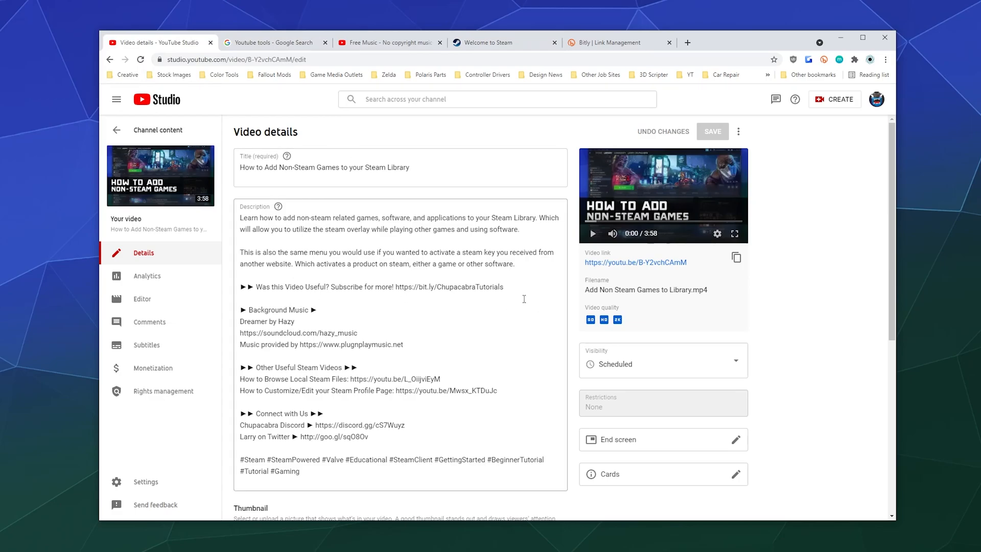
text(http://bit.ly/SteamClientSite)
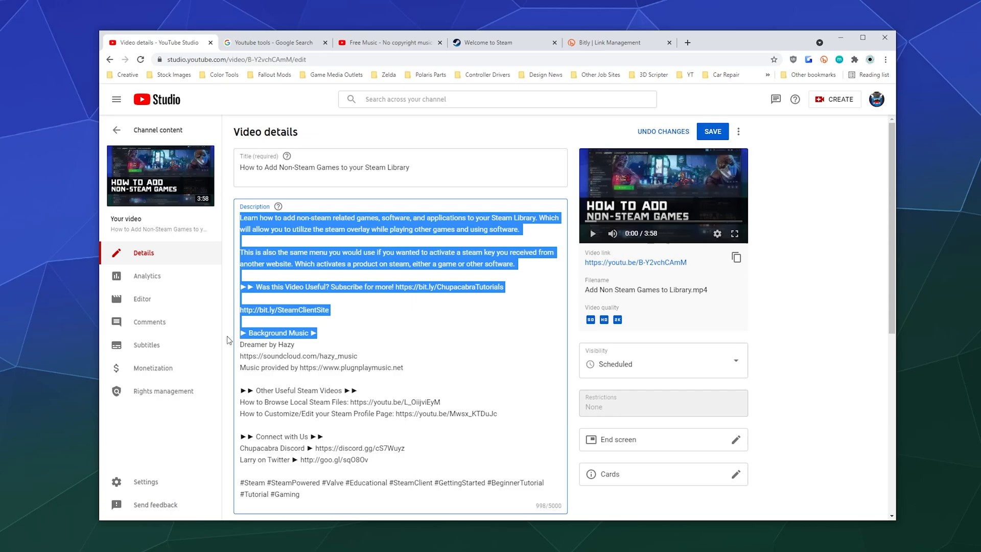
click(248, 300)
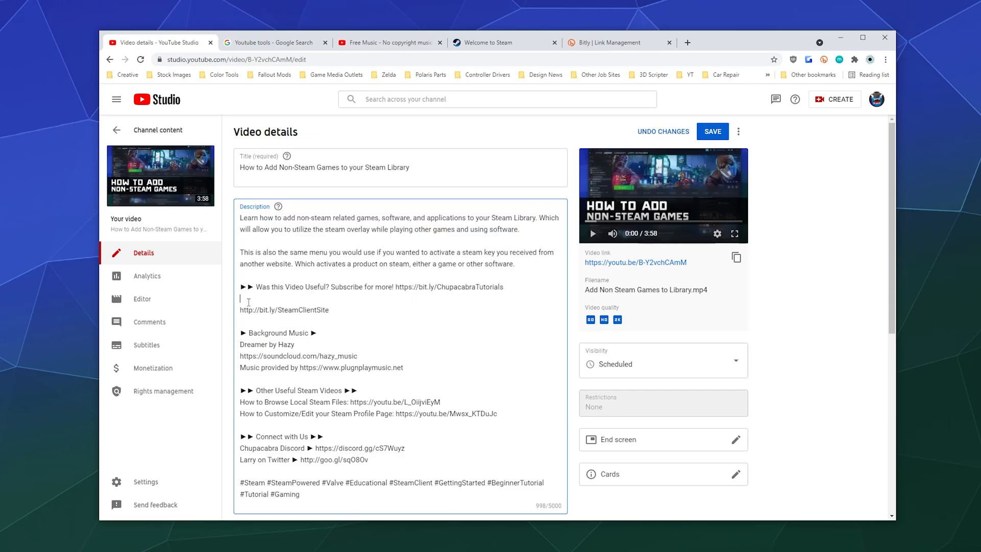